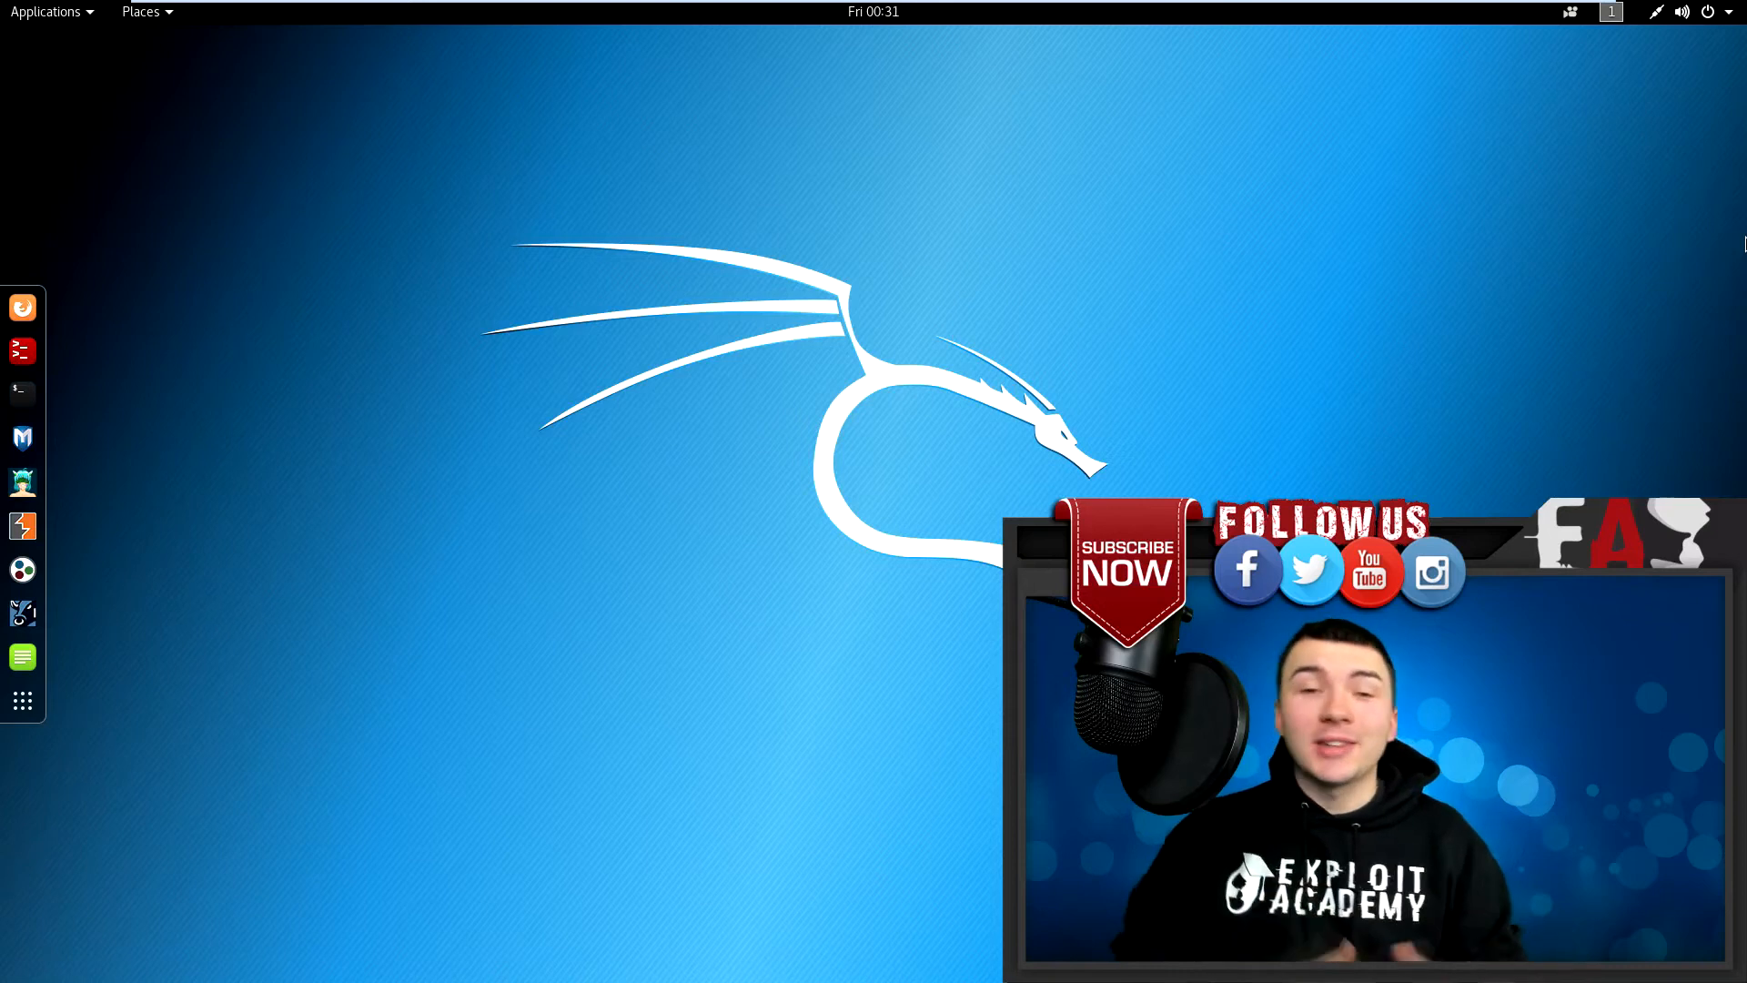
# - Launch a new root@kali terminal window from the dock
pyautogui.click(22, 393)
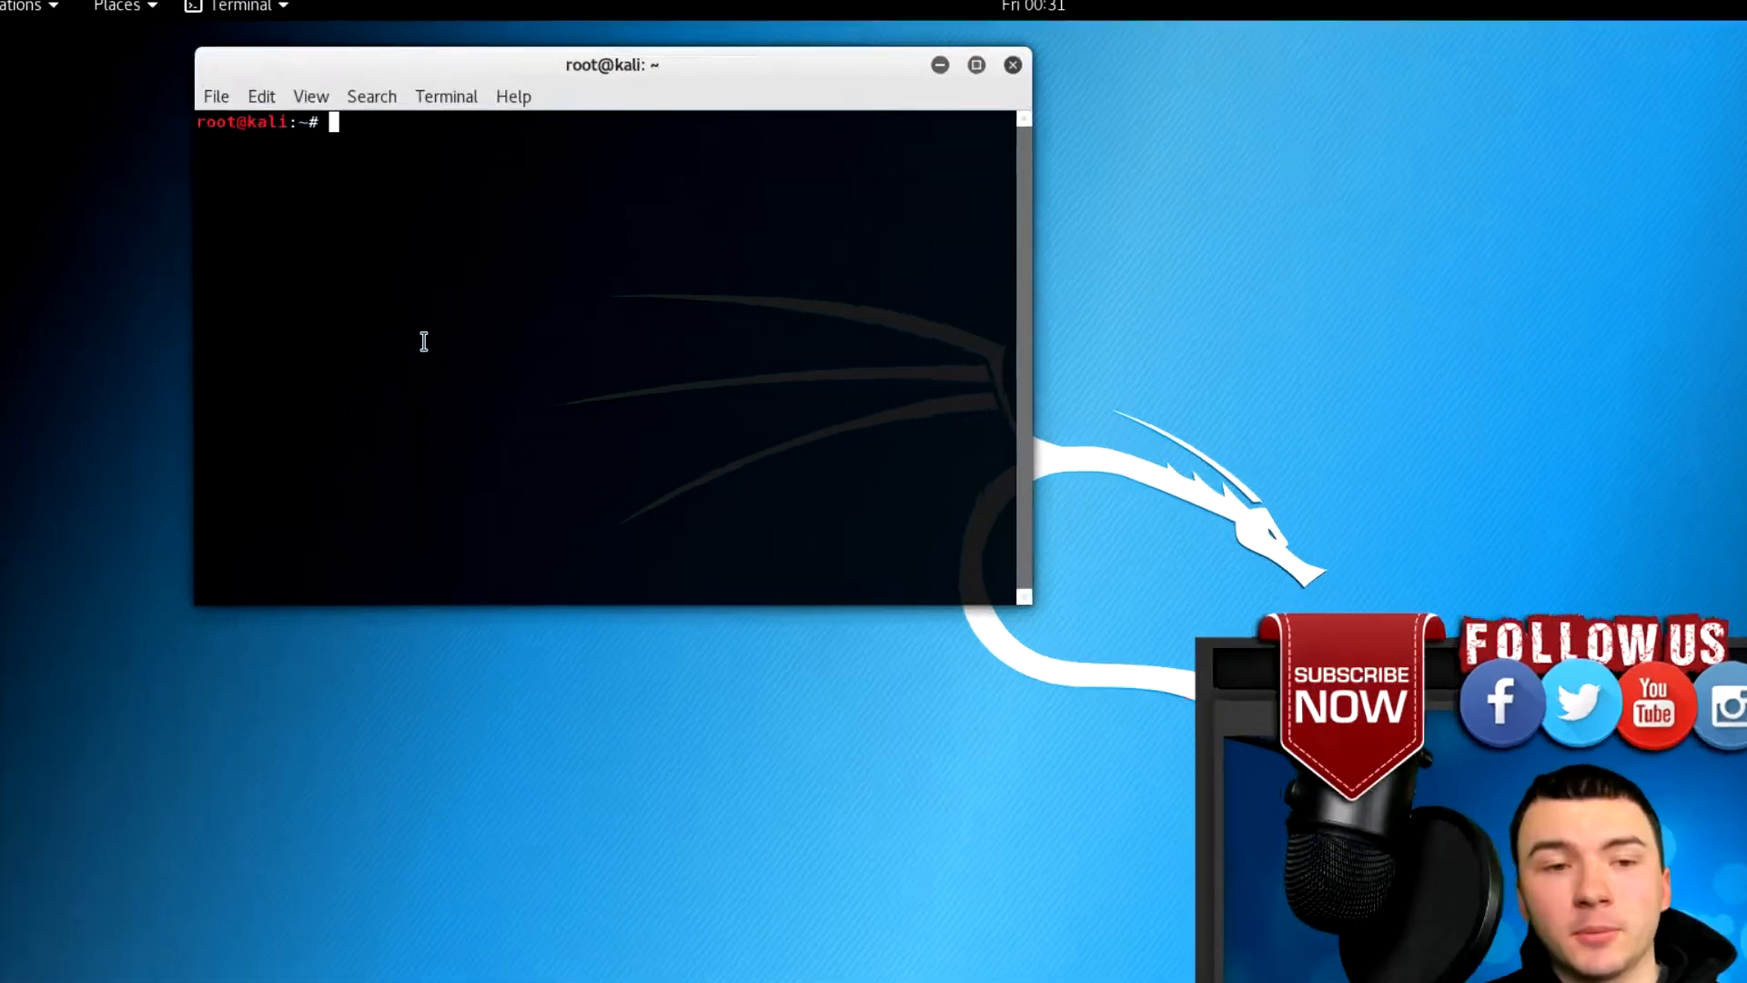